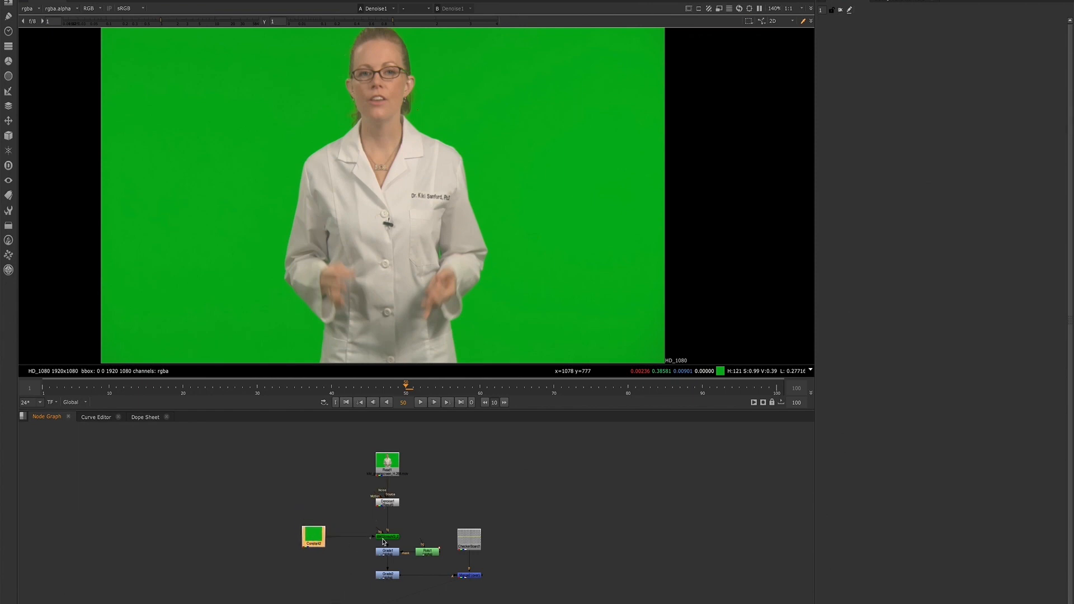
# - Open the IBKGizmo settings, add an IBKColour node, and zoom in on the Read node
pyautogui.click(386, 536)
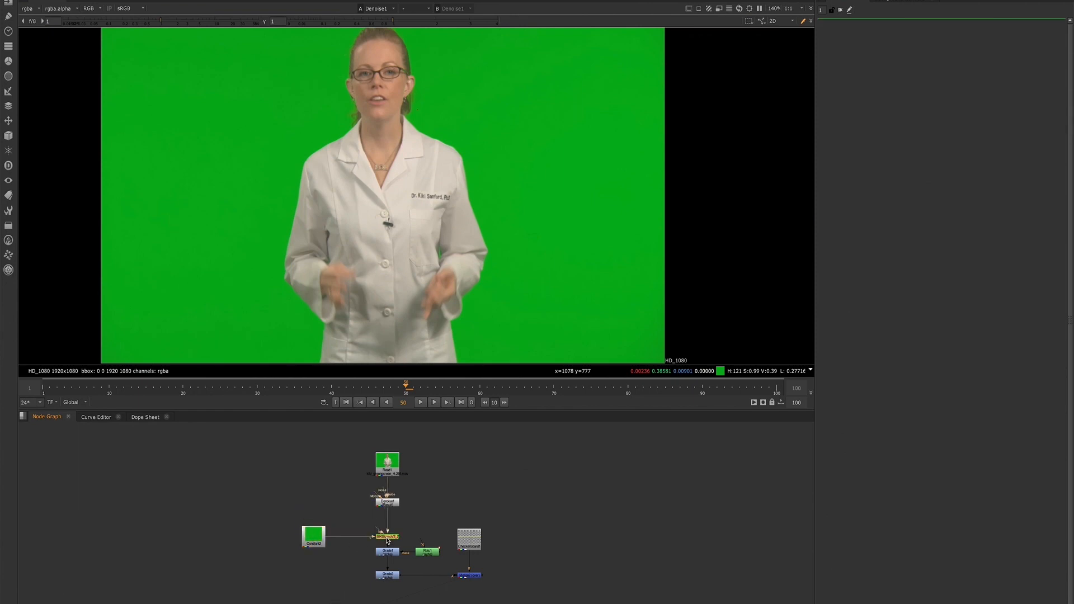
pyautogui.doubleClick(385, 536)
pyautogui.write('ibk')
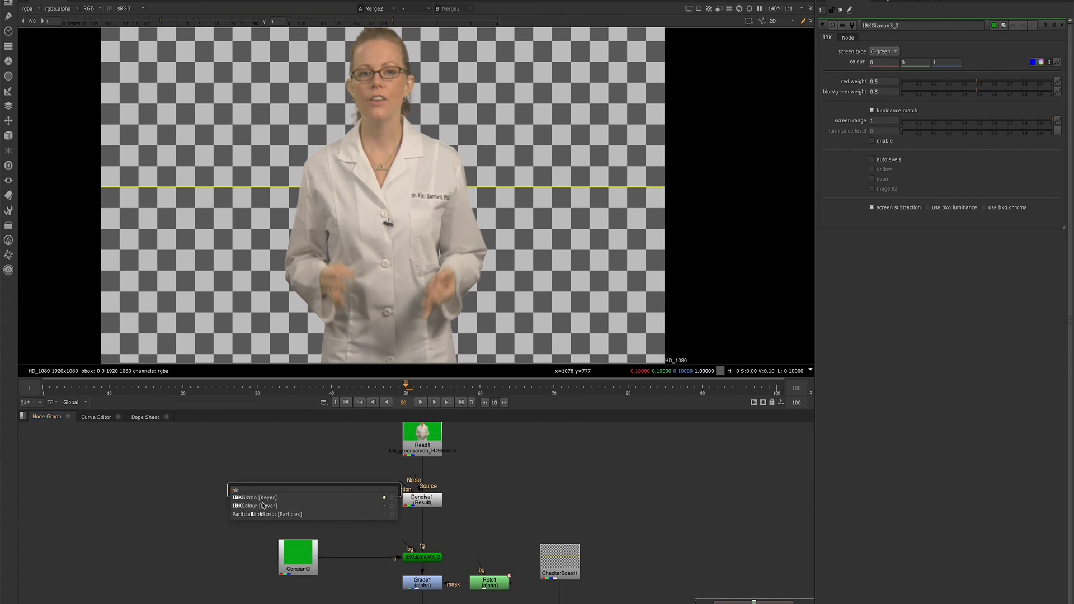
pyautogui.click(254, 506)
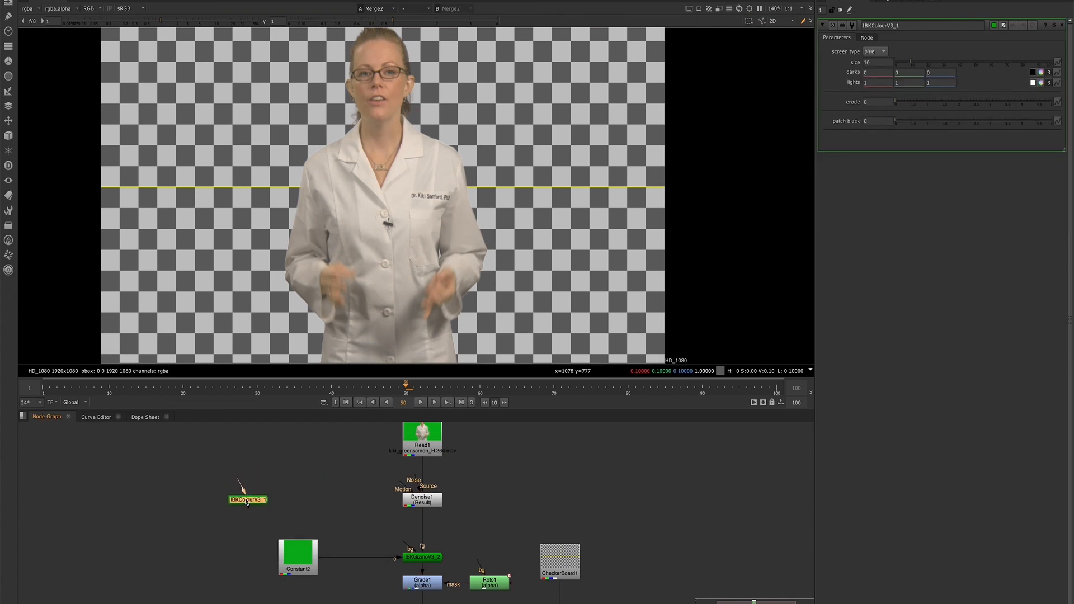
pyautogui.moveTo(247, 500); pyautogui.dragTo(290, 500)
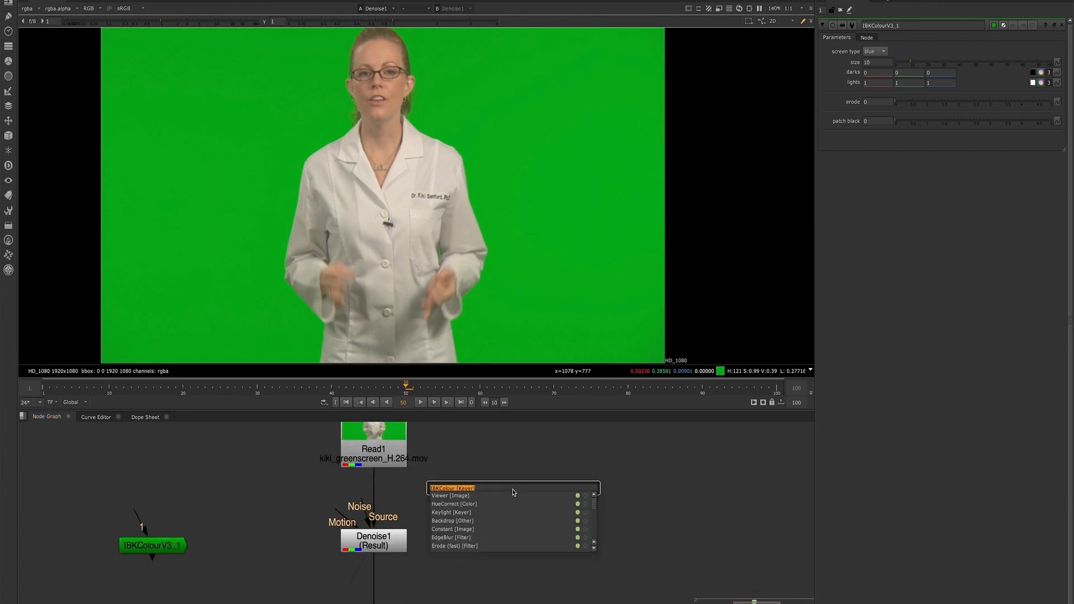
# - Add a Constant node by searching 'Con' in the Tab menu
pyautogui.write('Constant [Image')
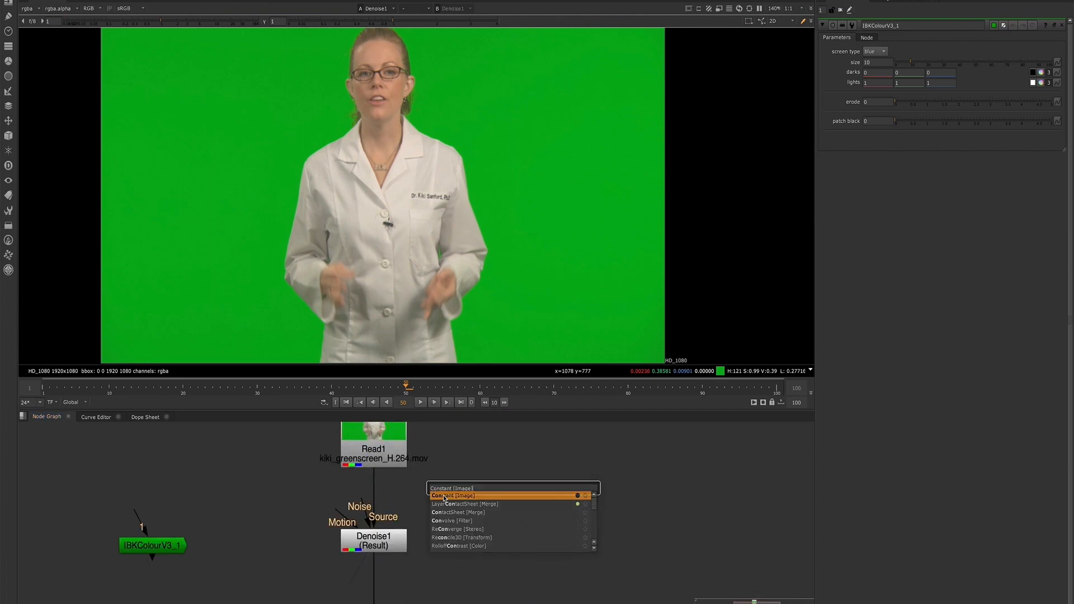
pyautogui.click(448, 495)
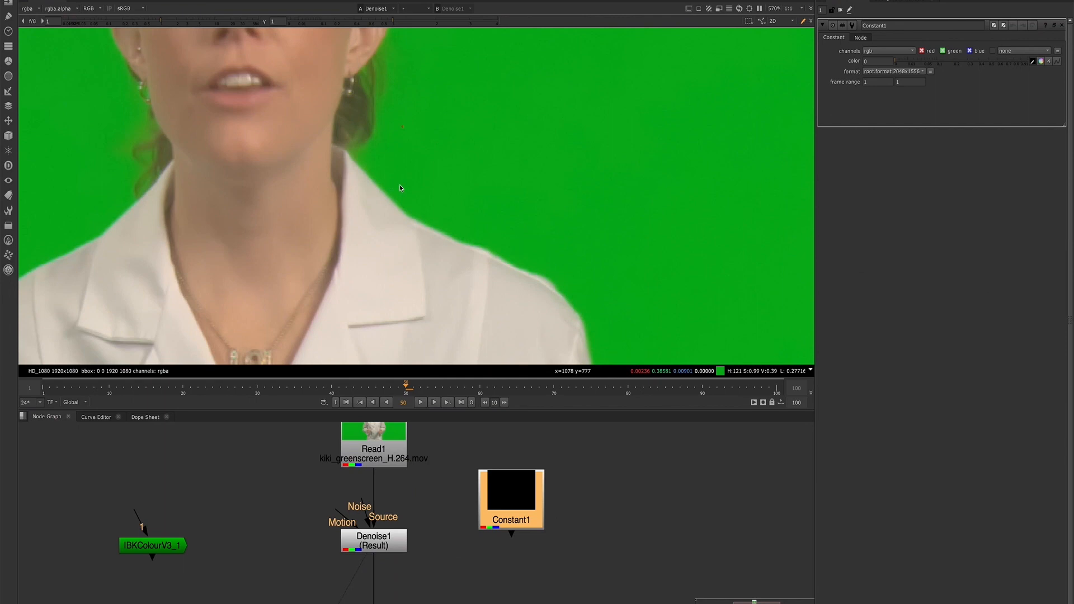
pyautogui.moveTo(406, 155)
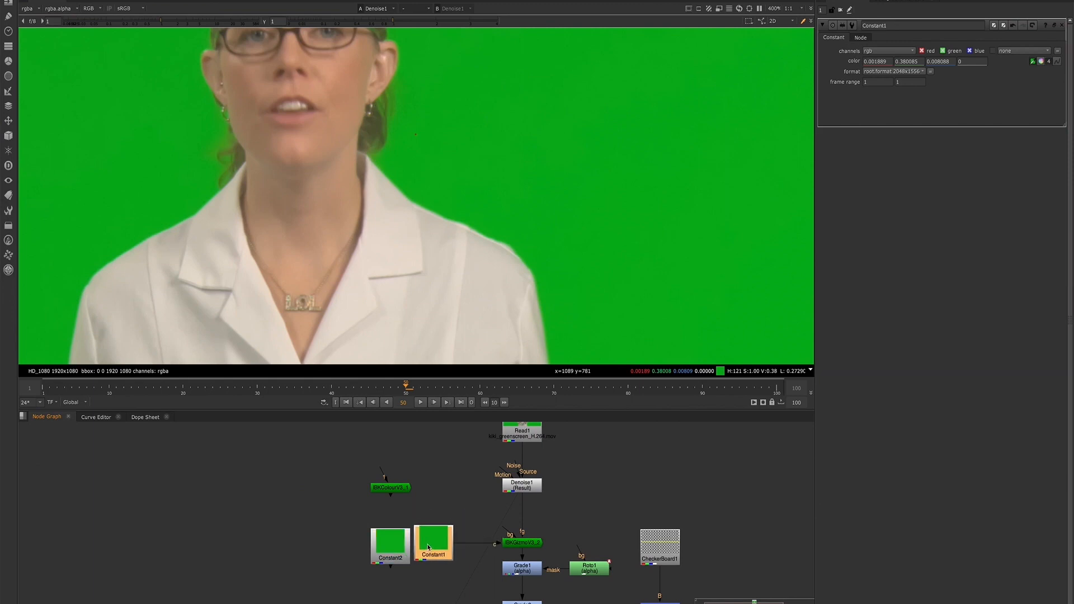
# - Move the new Constant into the old one's place, shifted left to make room
pyautogui.moveTo(433, 540); pyautogui.dragTo(399, 552)
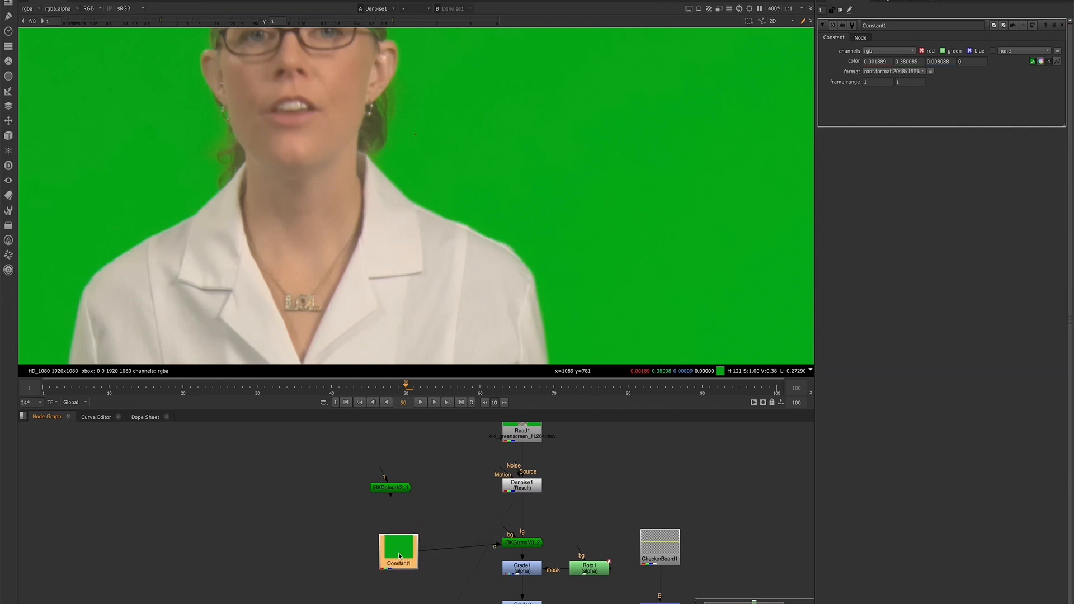
pyautogui.moveTo(397, 552); pyautogui.dragTo(370, 544)
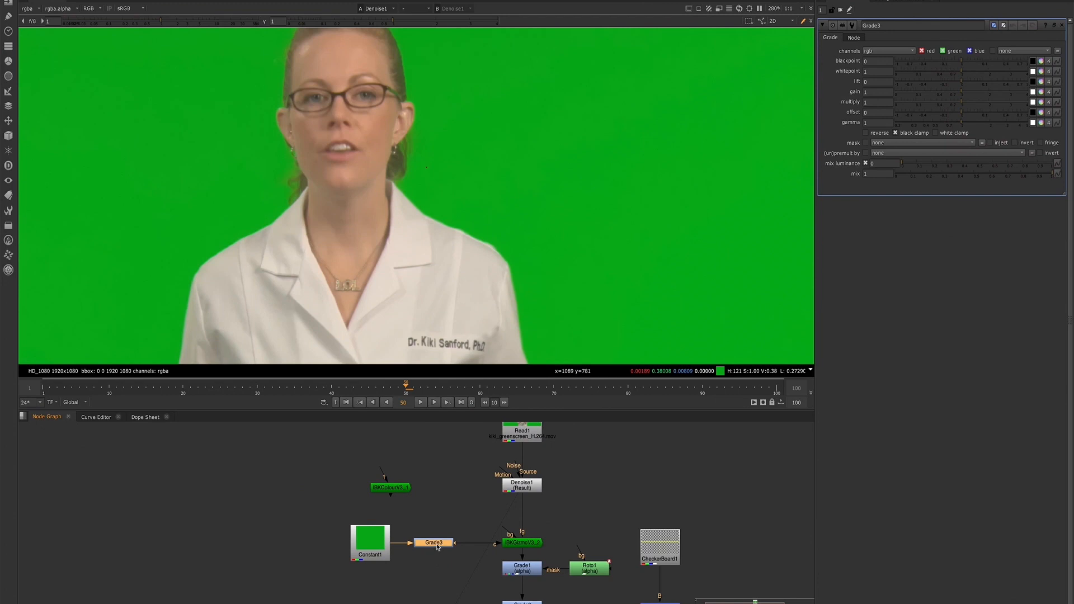
pyautogui.moveTo(522, 542)
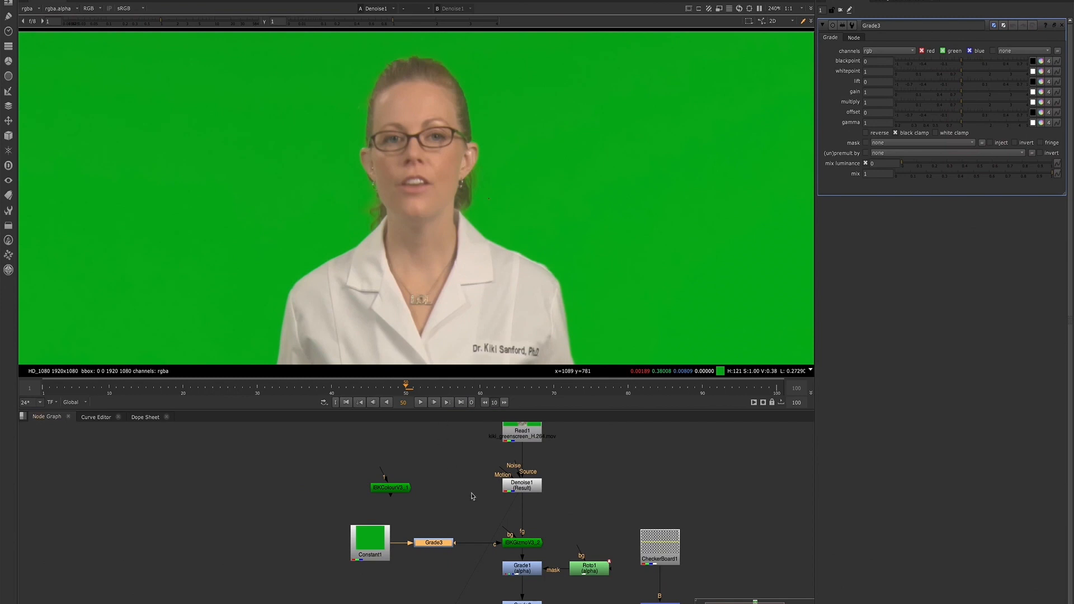
# - Select the IBKGizmoV3_2 node and load its properties panel
pyautogui.click(521, 542)
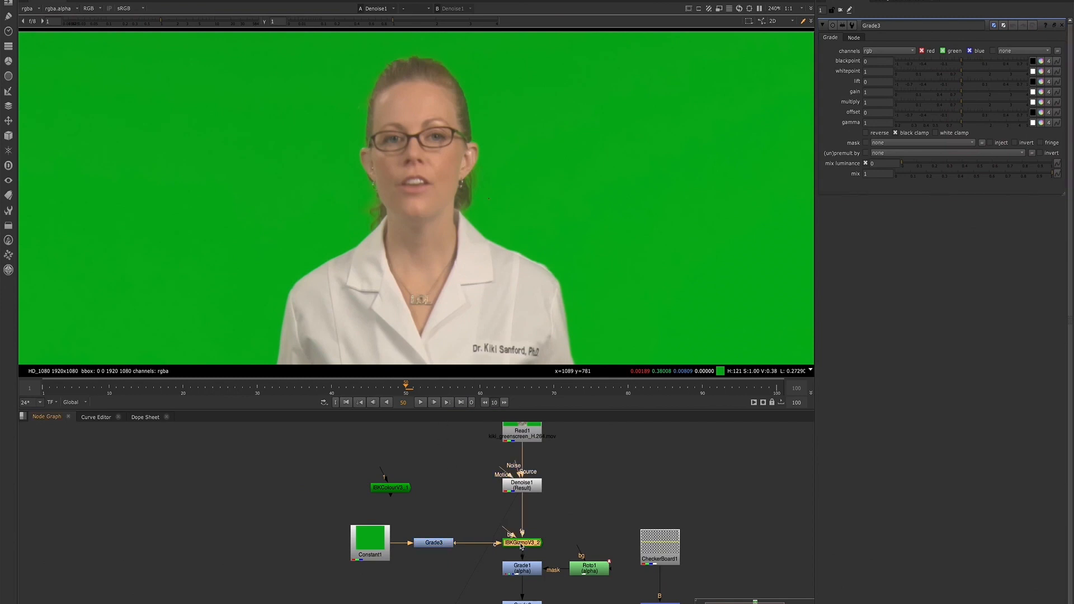
pyautogui.click(522, 542)
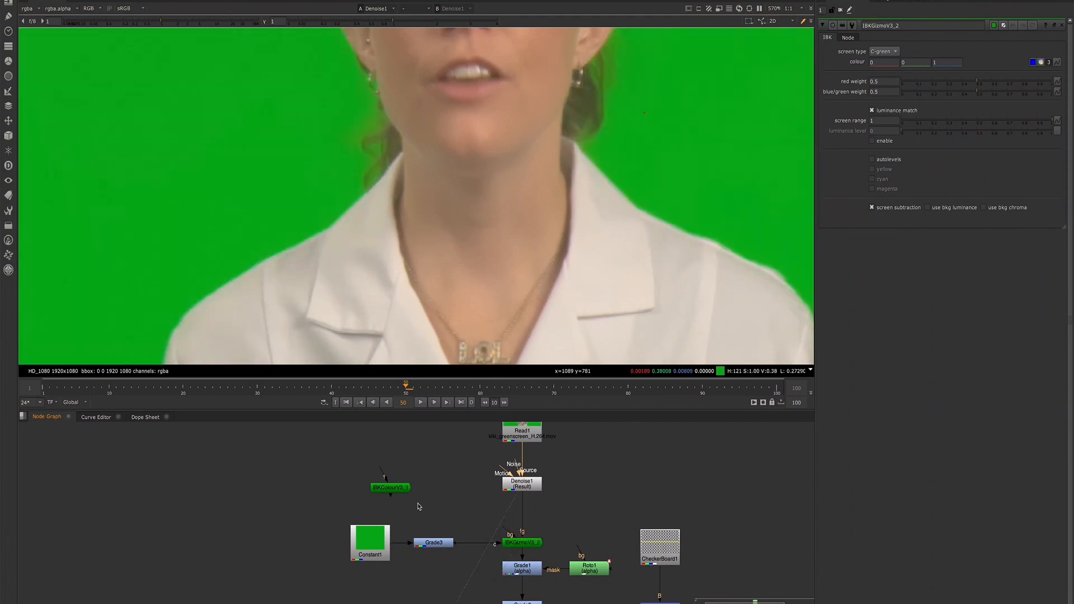
pyautogui.click(375, 9)
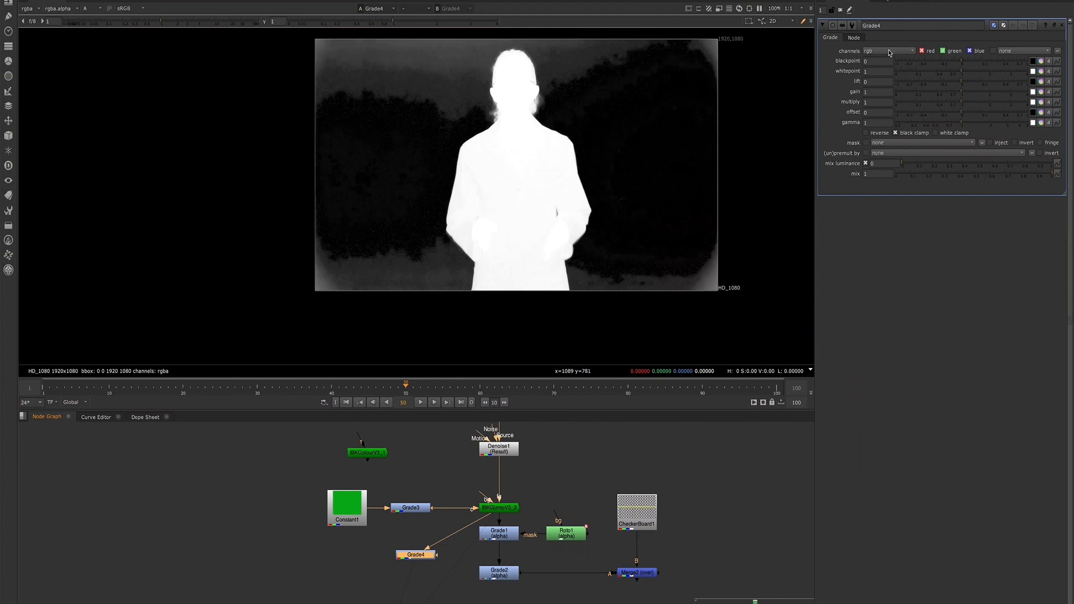
# - Restrict the Grade's channels to alpha and set its gamma to 0.55
pyautogui.click(888, 51)
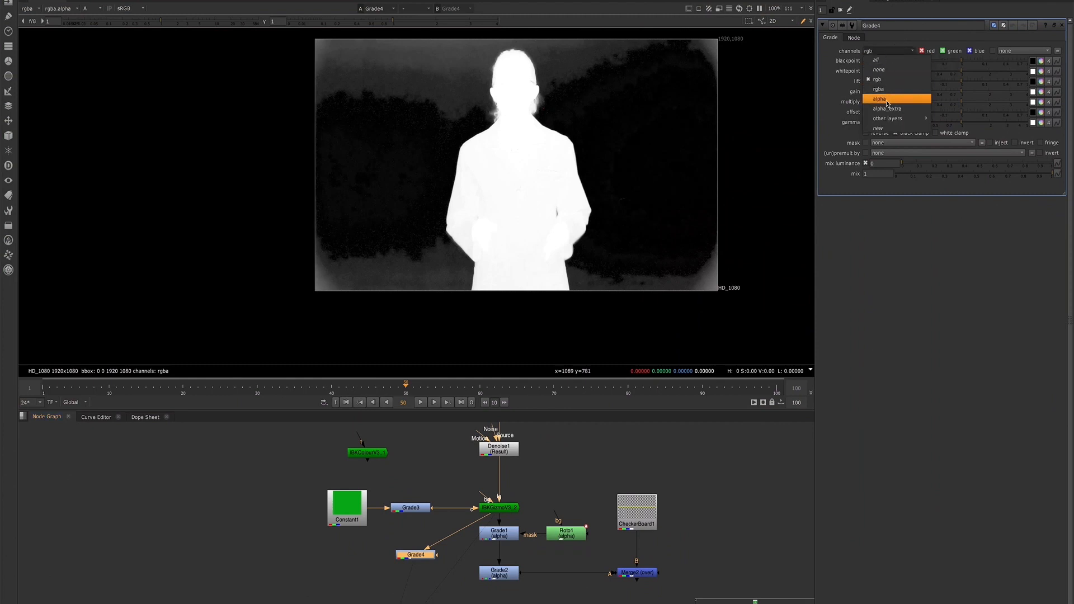
pyautogui.click(879, 98)
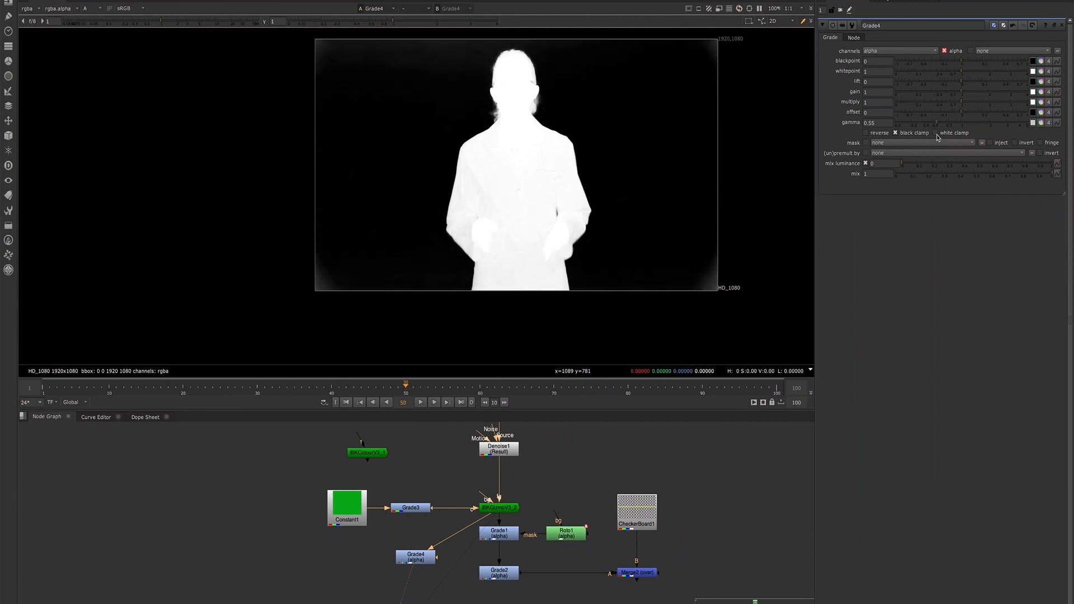
pyautogui.click(871, 122)
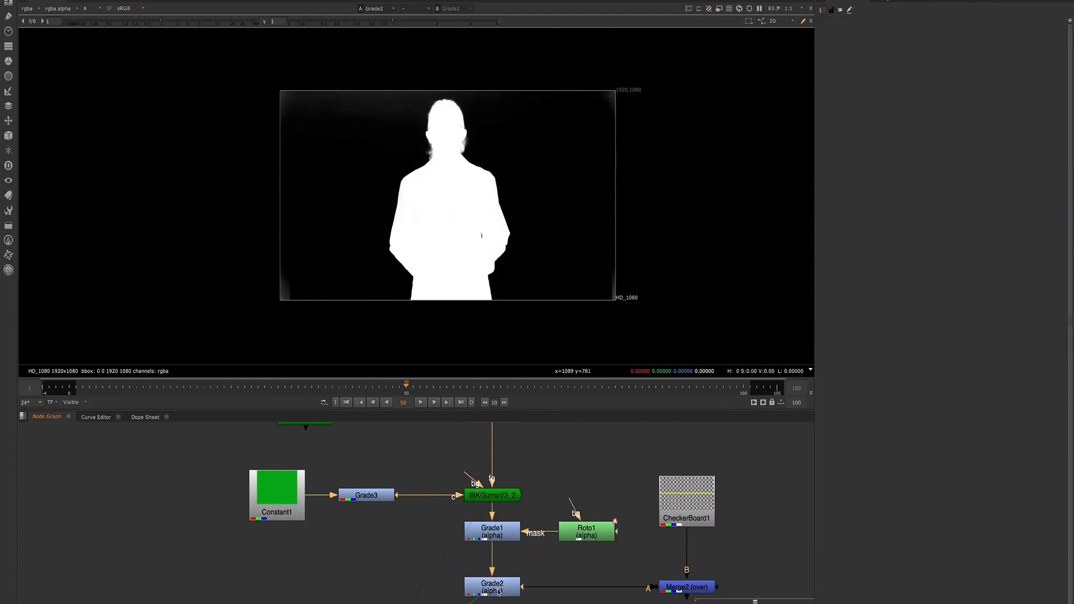
pyautogui.moveTo(445, 170)
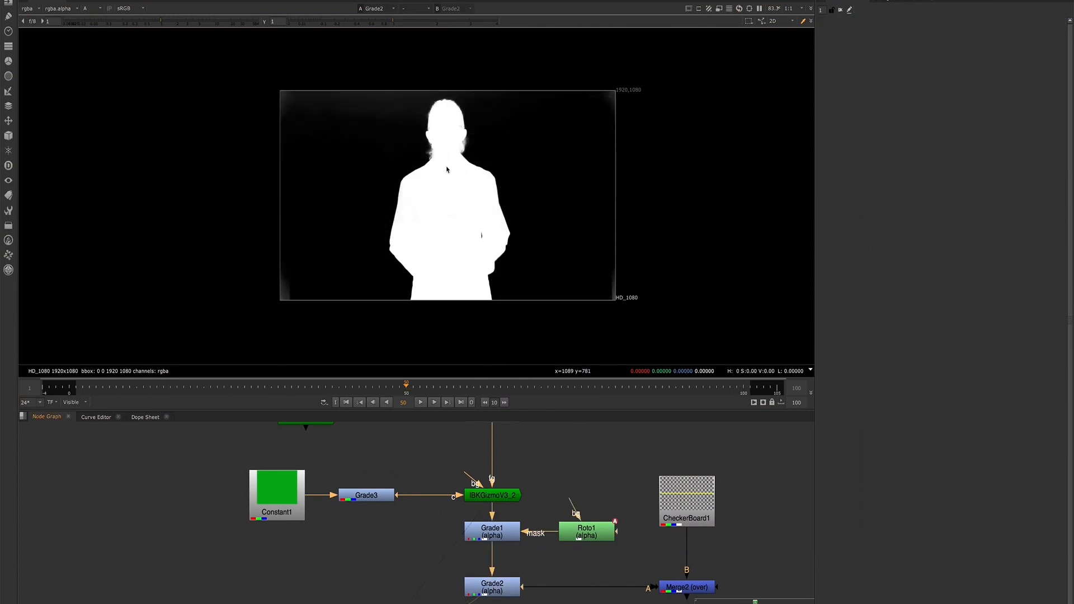
# - Open Roto1's properties, showing Rectangle1 over the lower part of the frame
pyautogui.doubleClick(586, 531)
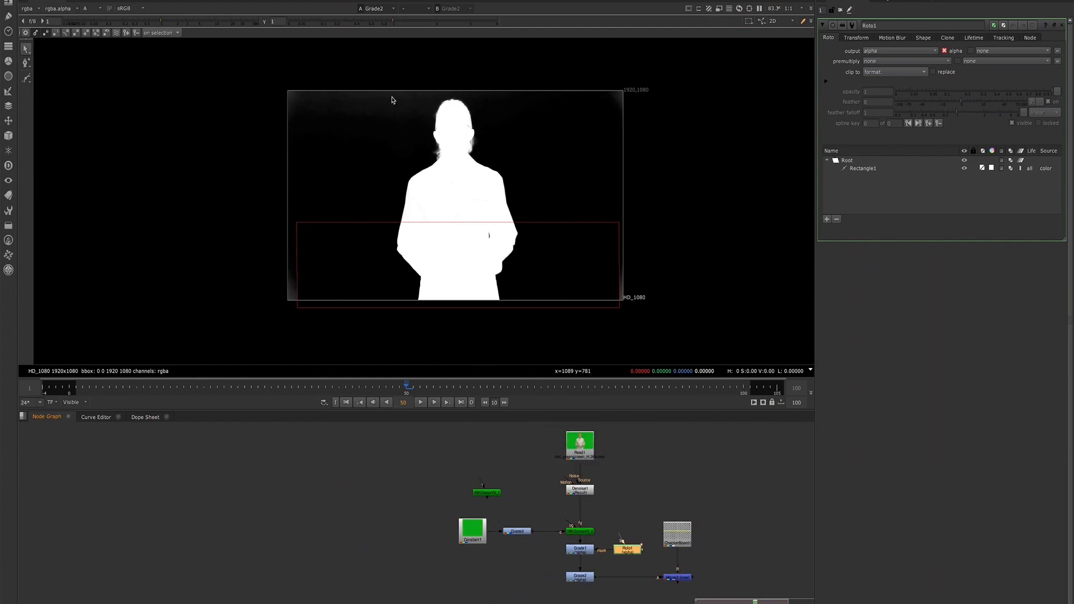
pyautogui.moveTo(461, 186)
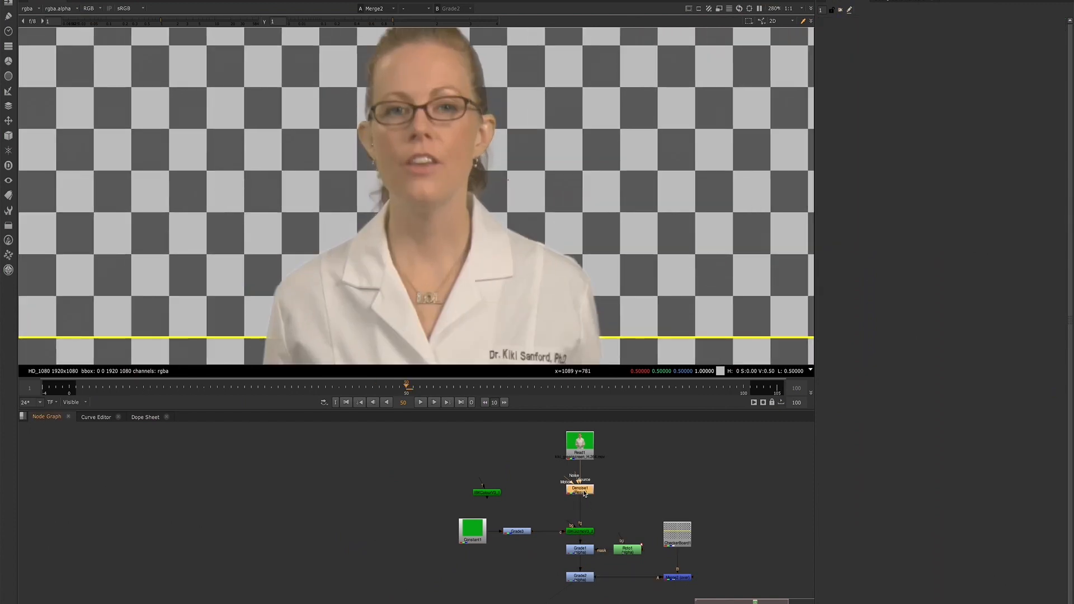
# - View the Merge2 composite over the checkerboard, then open Grade3's properties
pyautogui.click(580, 488)
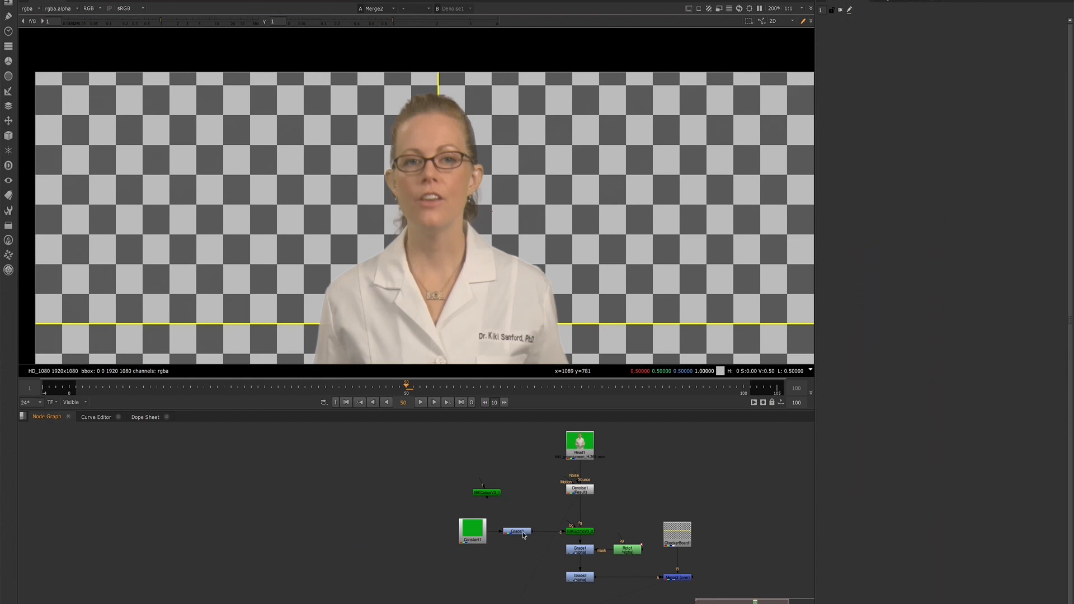
pyautogui.moveTo(422, 482)
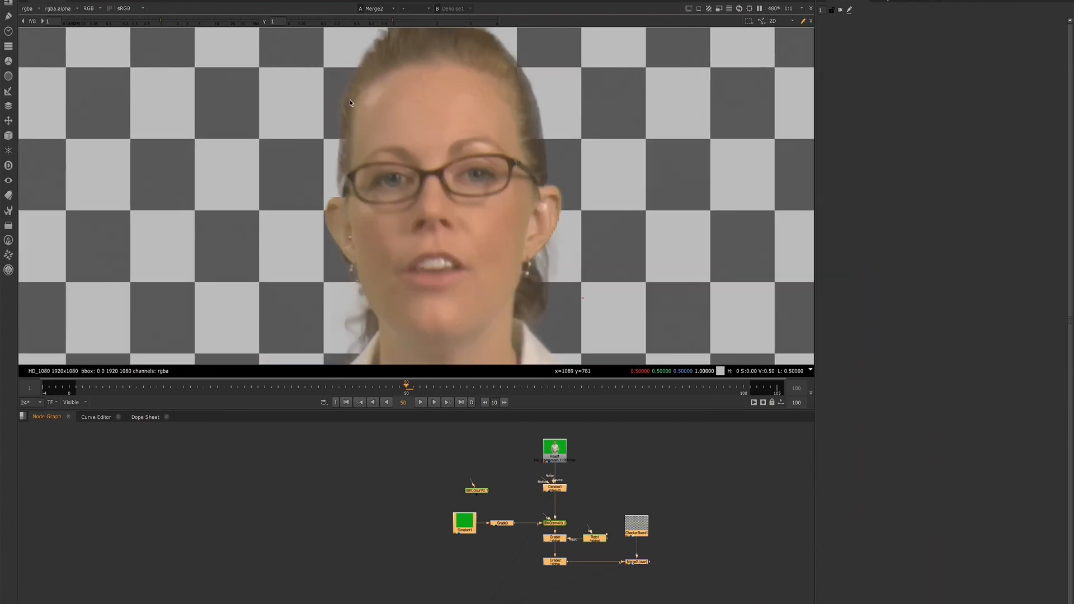
pyautogui.scroll(-3)
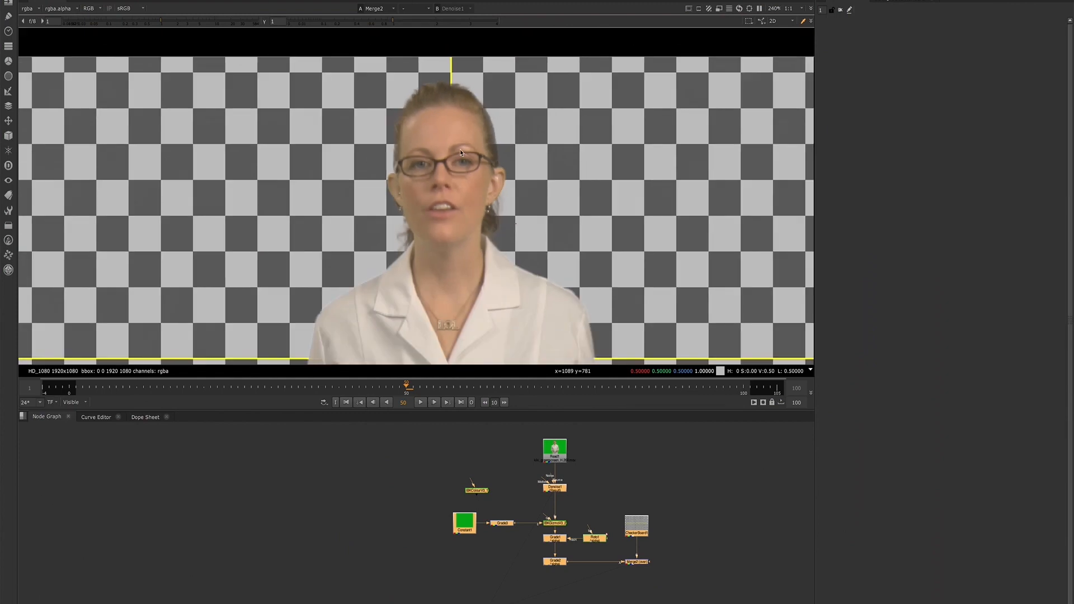
pyautogui.moveTo(574, 509)
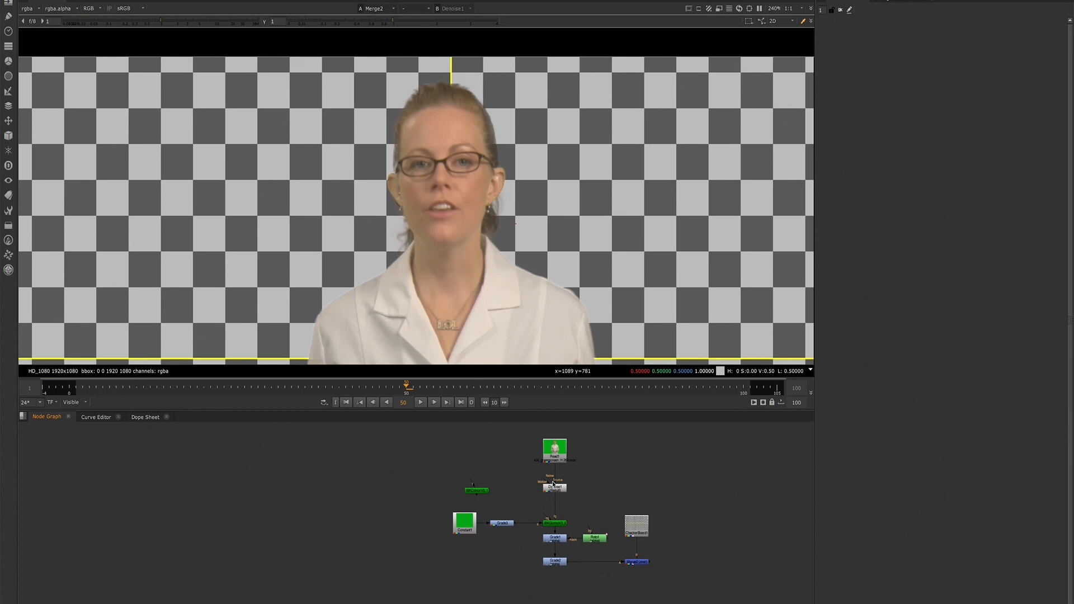
pyautogui.click(553, 488)
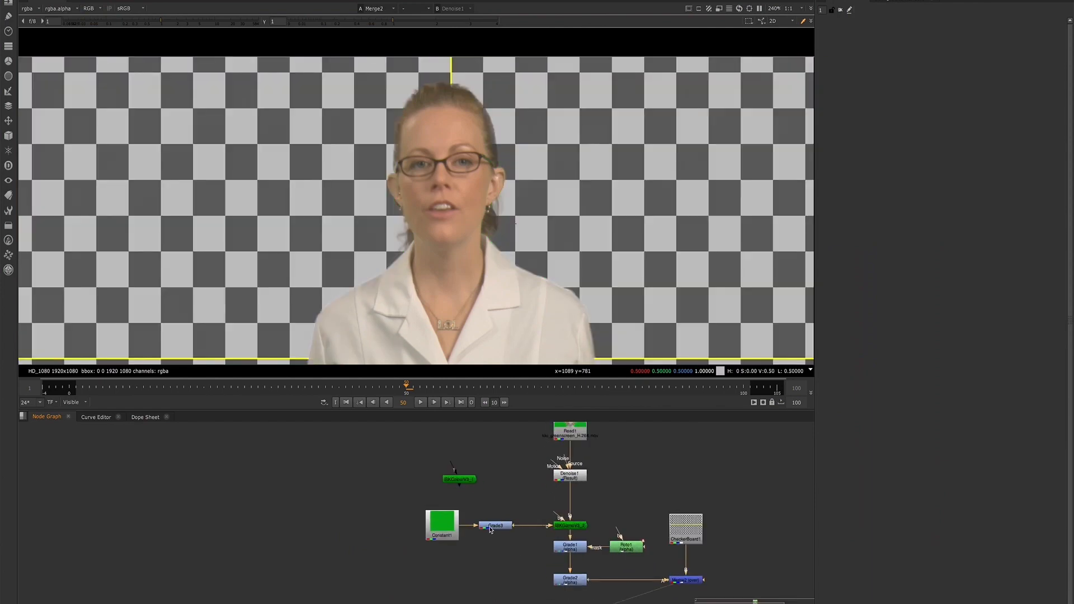
pyautogui.doubleClick(496, 525)
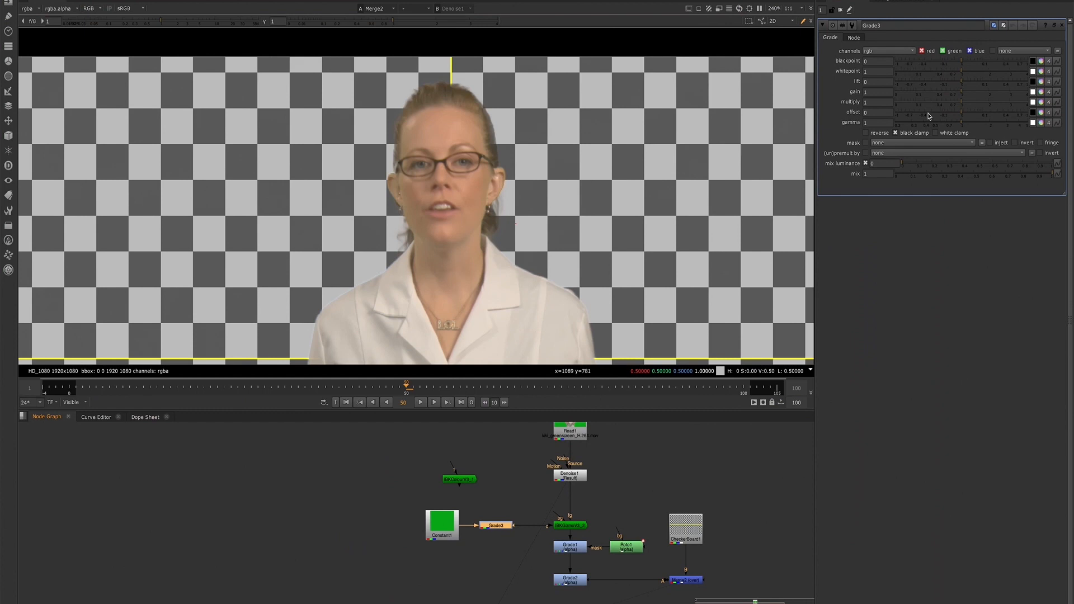